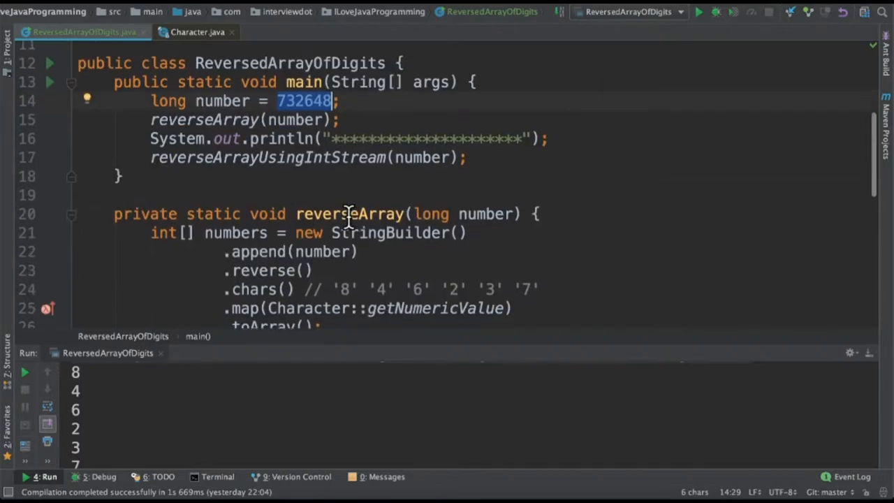
- Scroll the editor down below main() to the reverseArray method and its StringBuilder reversal chain
scroll("down", 3)
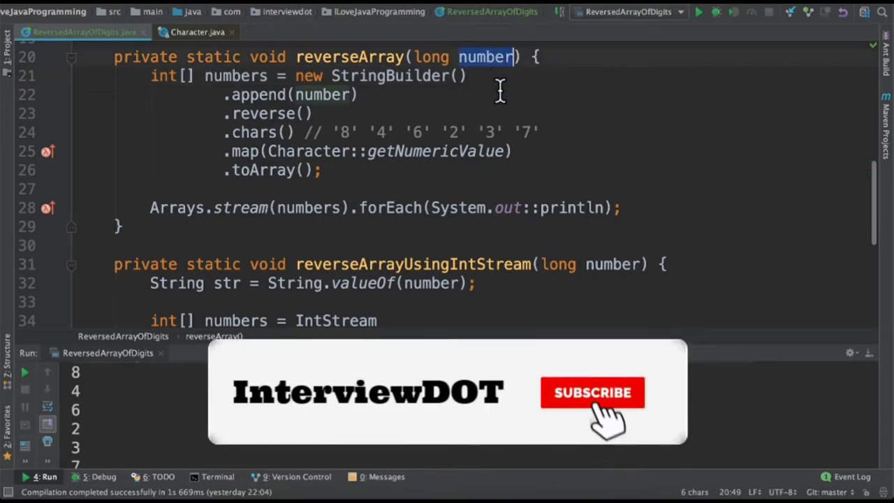
- Move through the editor to the reverseArrayUsingIntStream method using IntStream.rangeClosed
left_click(593, 393)
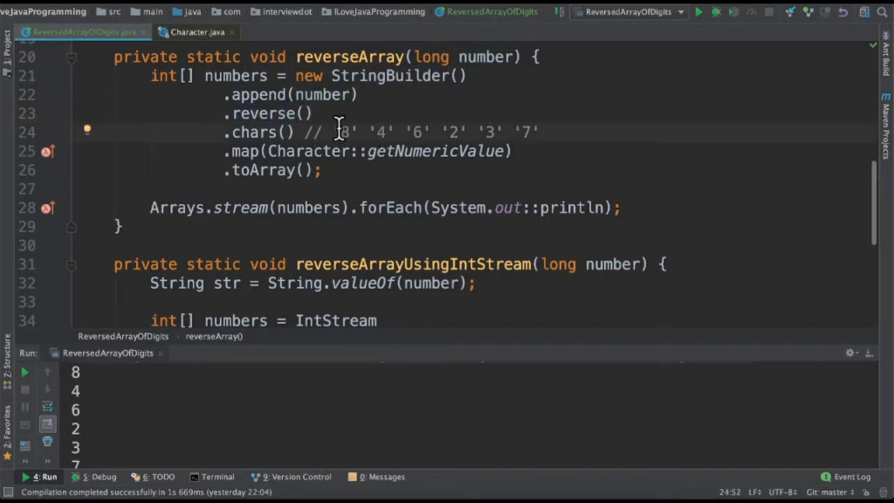
left_click(541, 132)
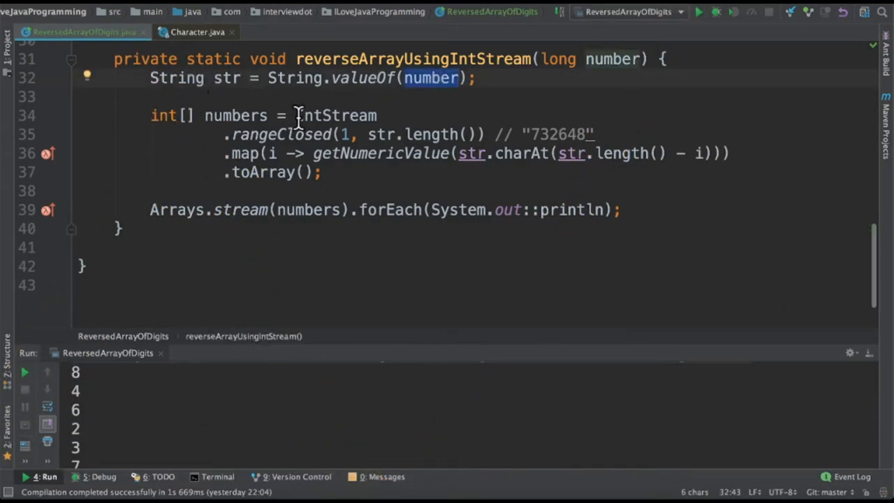
double_click(281, 134)
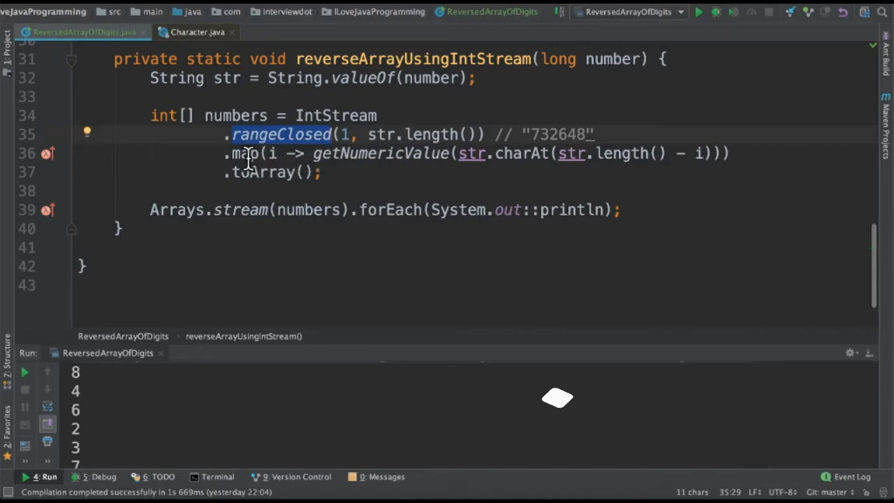
double_click(245, 153)
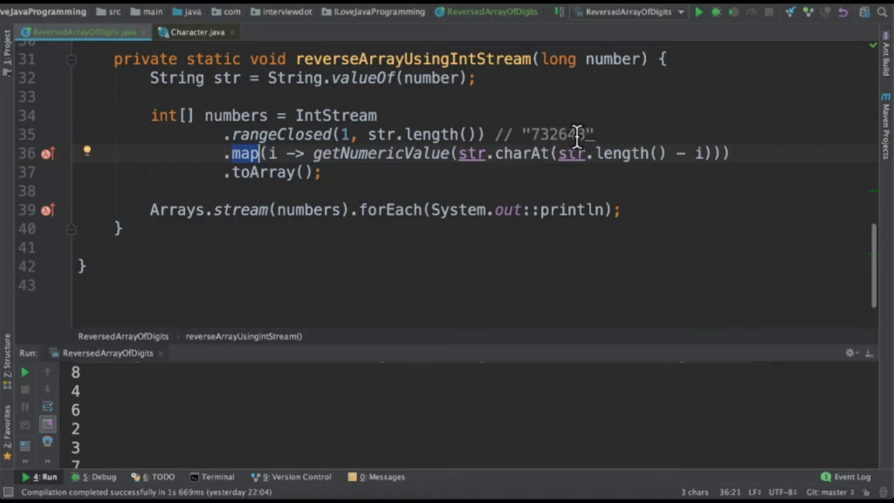
mouse_move(642, 154)
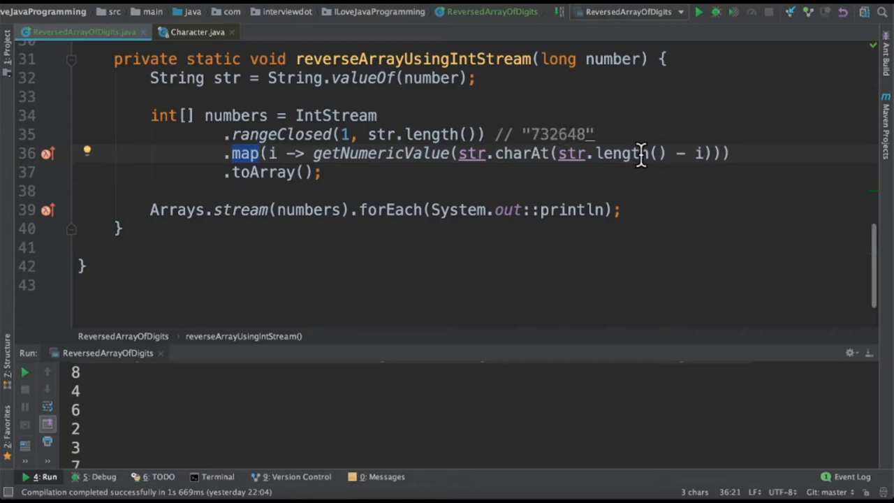
mouse_move(684, 153)
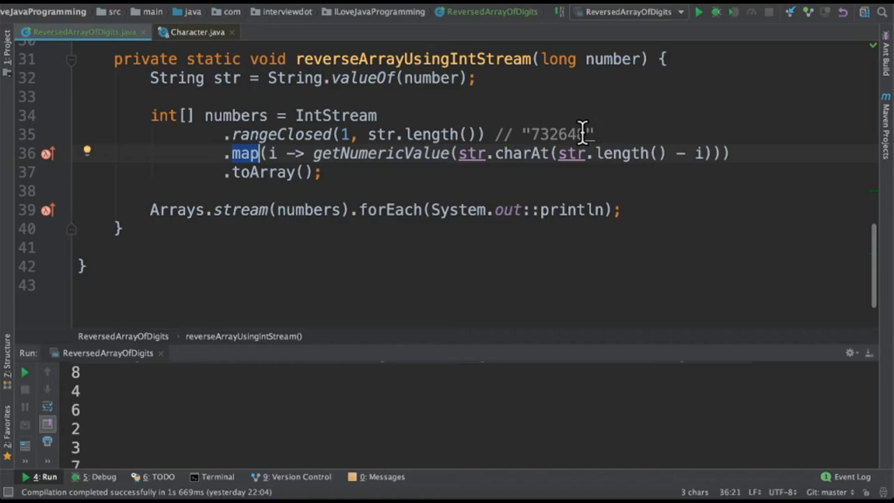
mouse_move(412, 155)
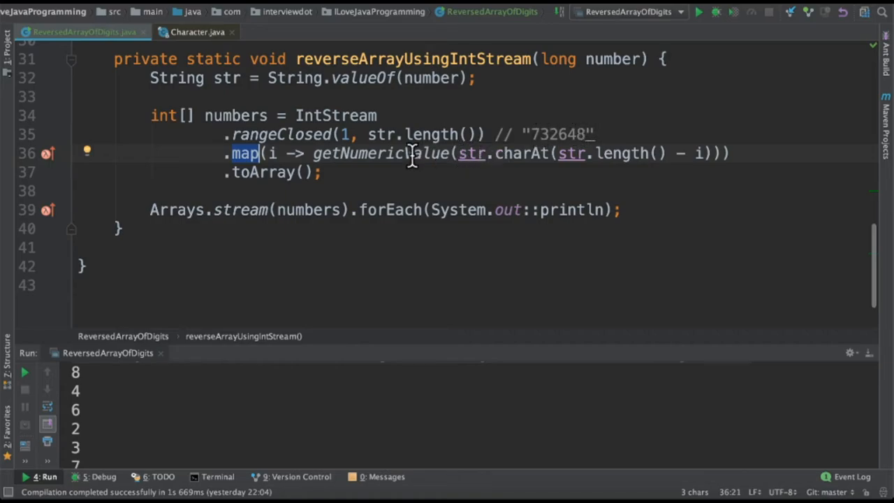
double_click(380, 153)
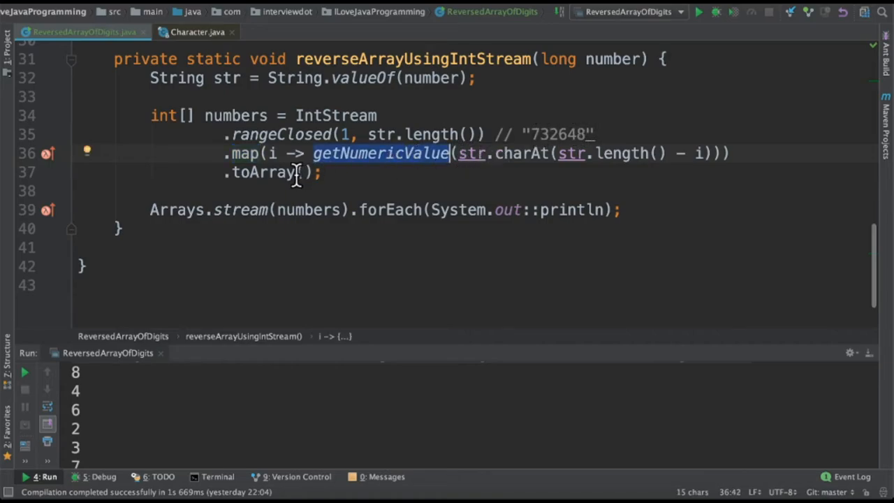